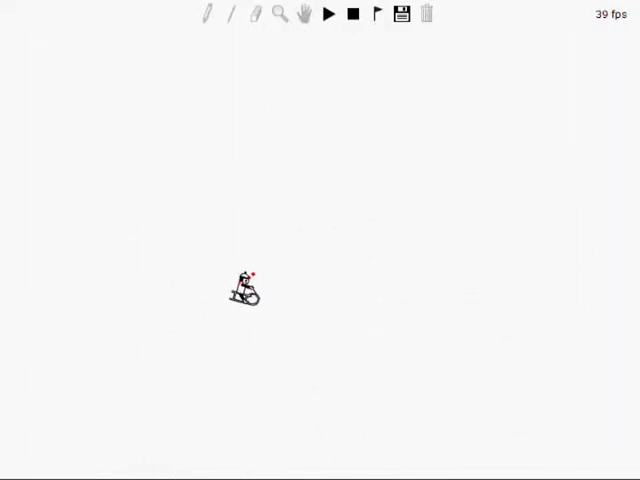
- Play the track so the rider sleds over the wavy ramps and launches above the THOR banner
left_click(330, 15)
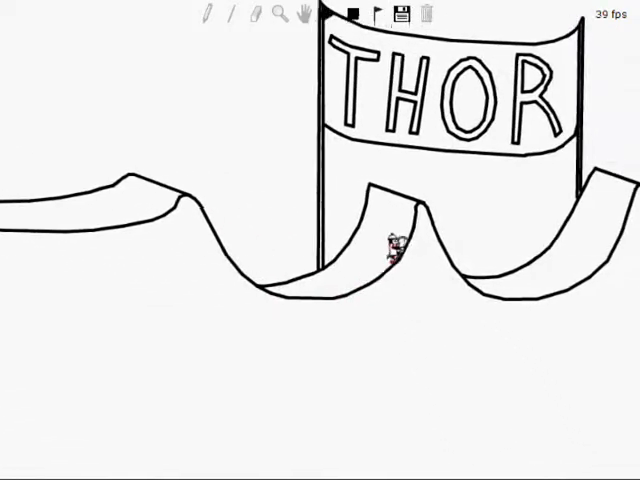
left_click(330, 16)
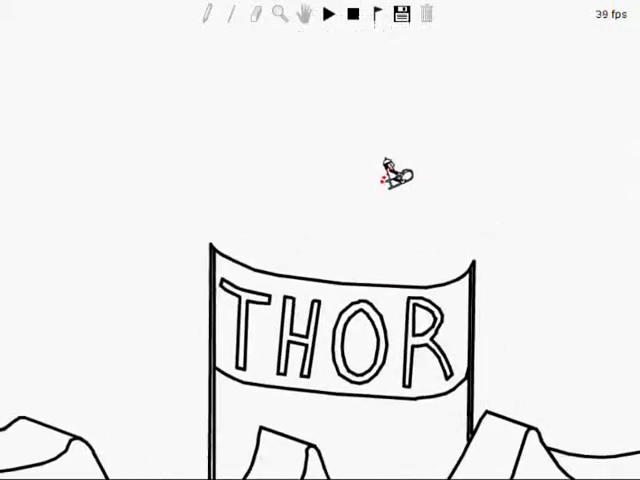